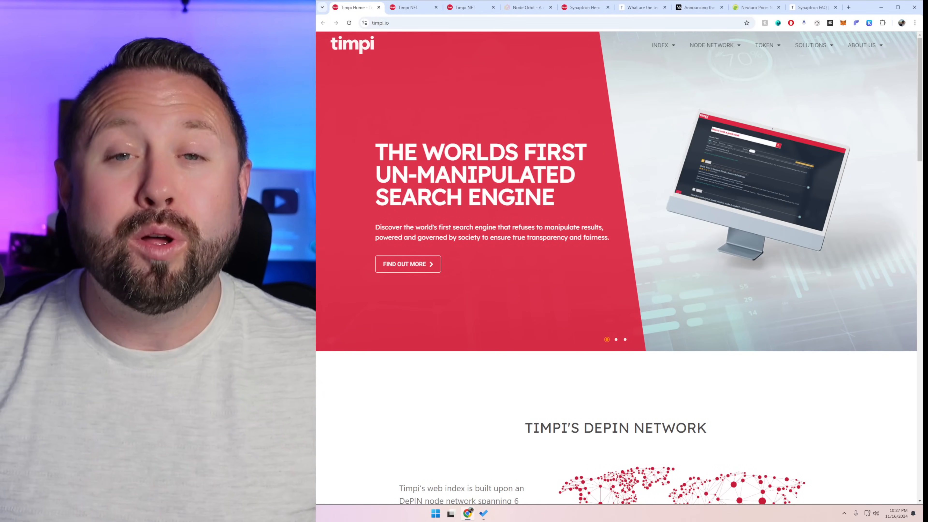
Switch to the Timpi NFT store showing Collector, Guardian, Synaptron and Geo Core node NFTs.
click(410, 7)
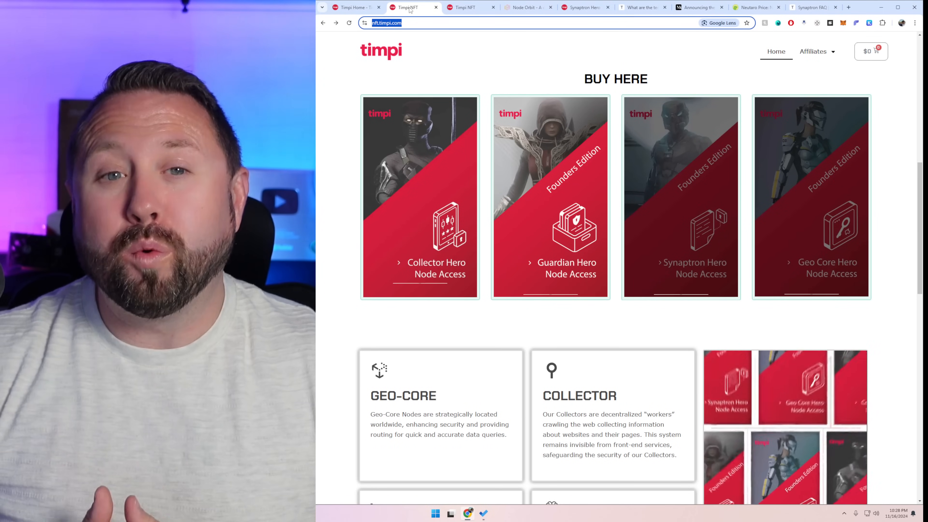
Switch to the Node Orbit distributed node hosting homepage at nodeorbit.com.
click(680, 197)
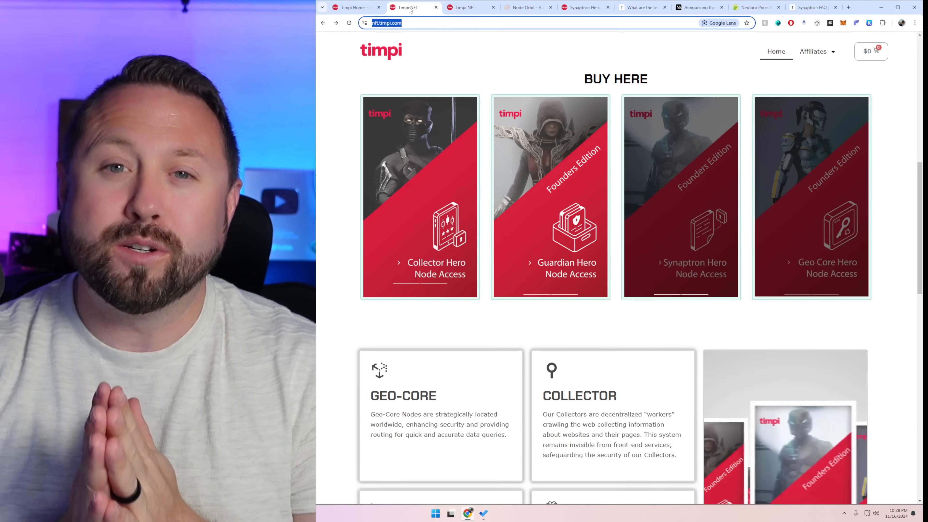
click(486, 7)
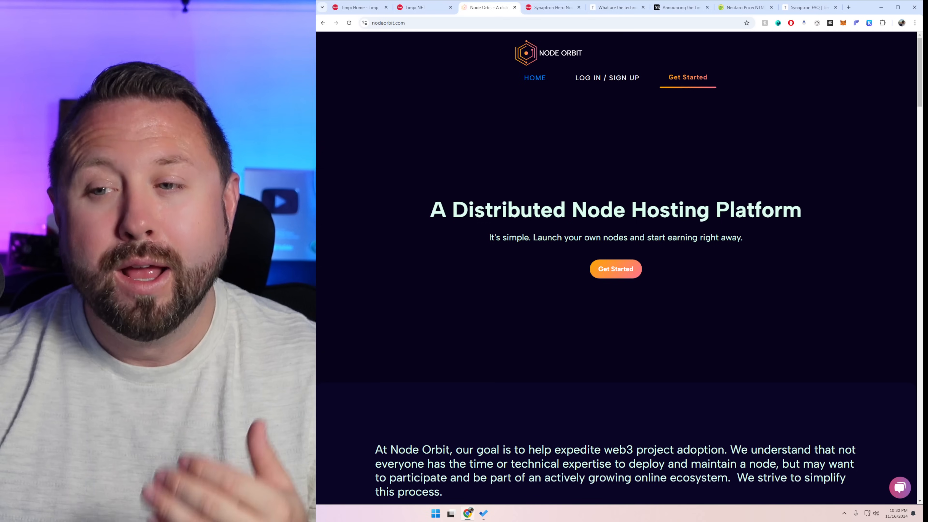
scroll(down, 3)
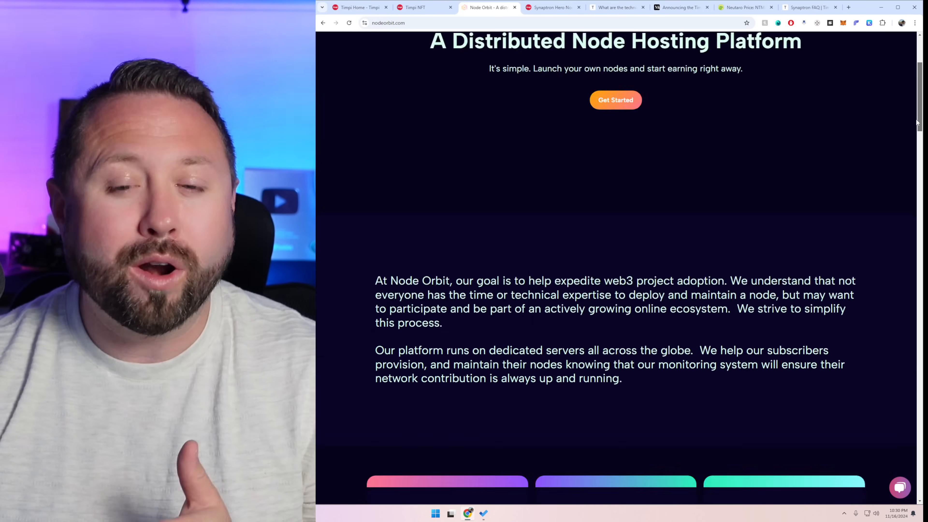
scroll(down, 3)
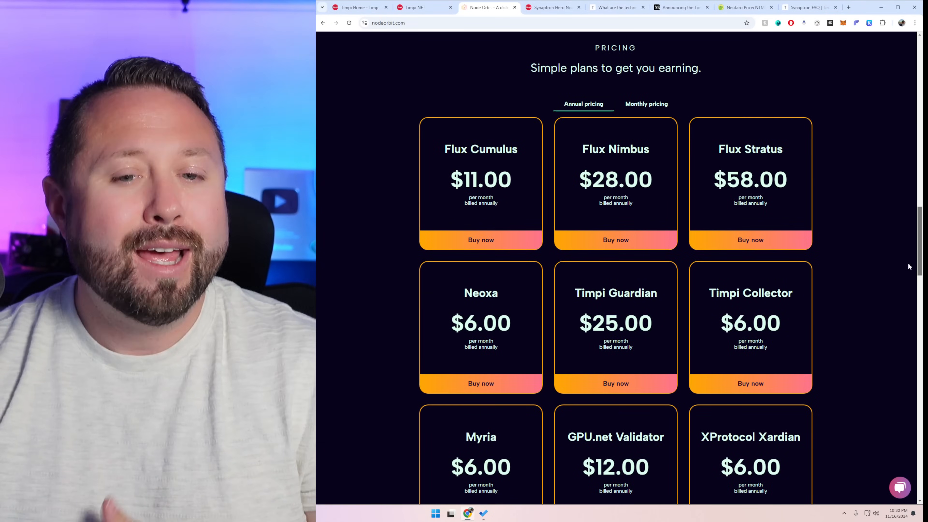
scroll(down, 3)
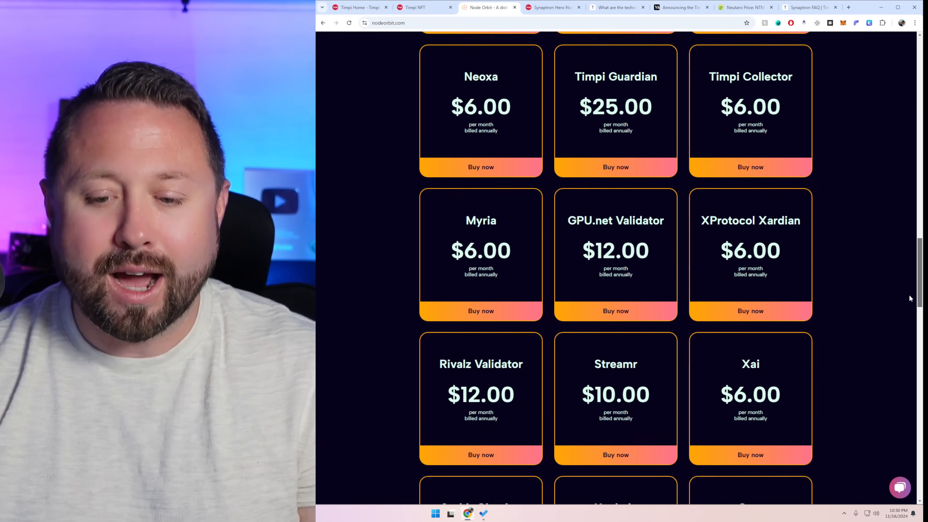
scroll(down, 3)
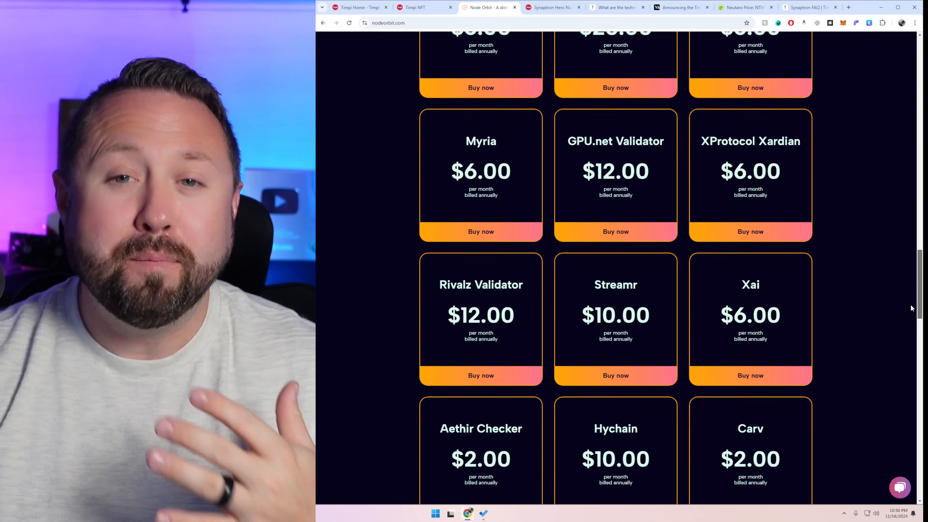
scroll(up, 3)
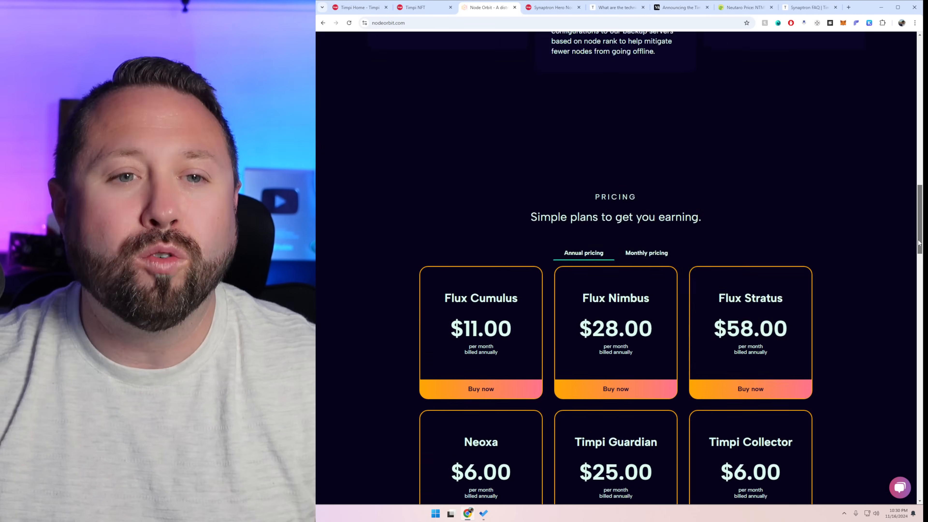
scroll(up, 3)
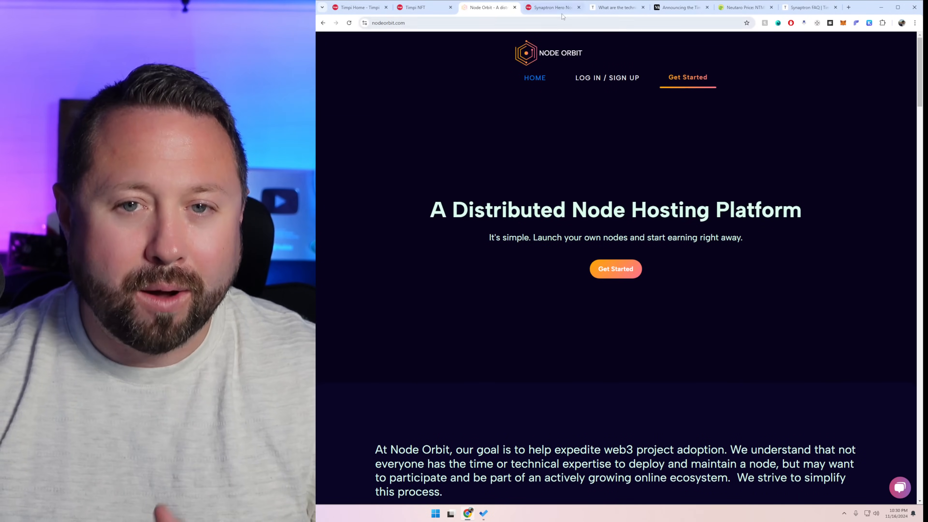
Switch to the Synaptron Hero Node Access product page with system specs and GPU tiers.
click(554, 7)
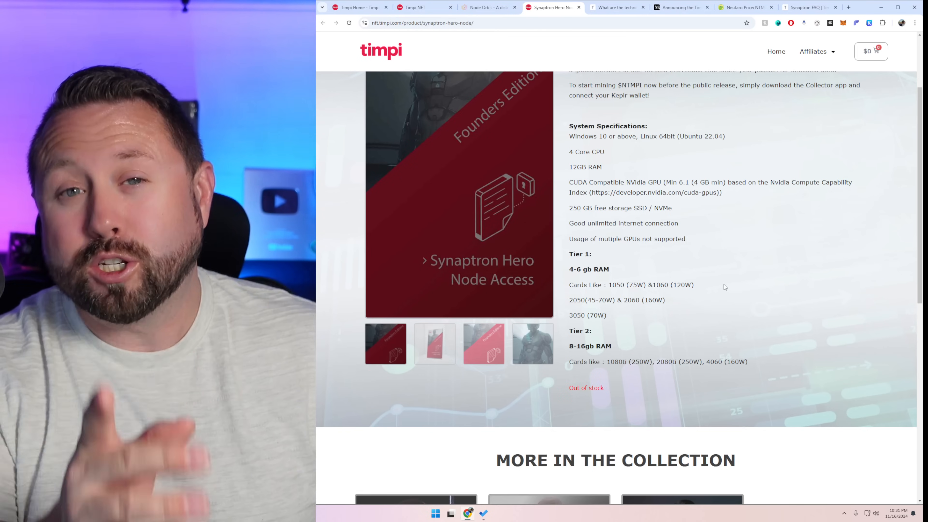
Switch to Timpi's knowledge base article on Synaptron node technical requirements.
scroll(down, 3)
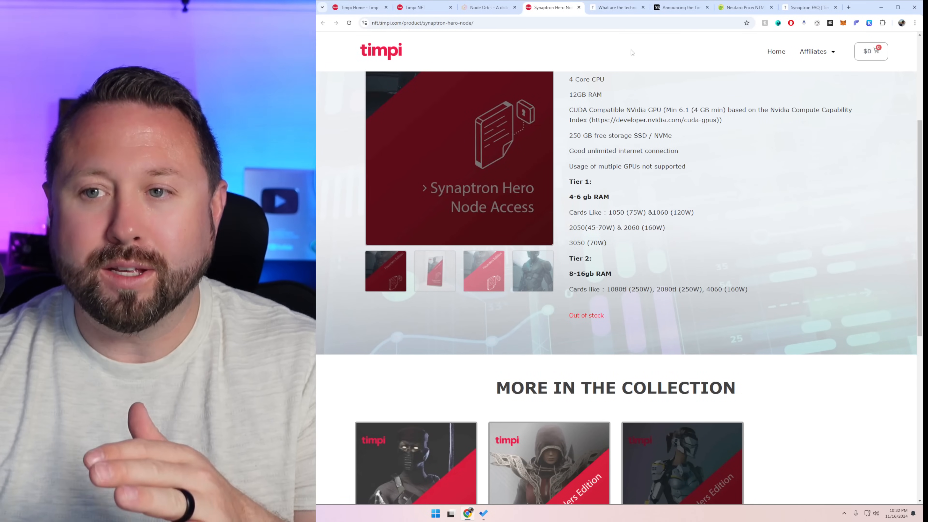
click(615, 7)
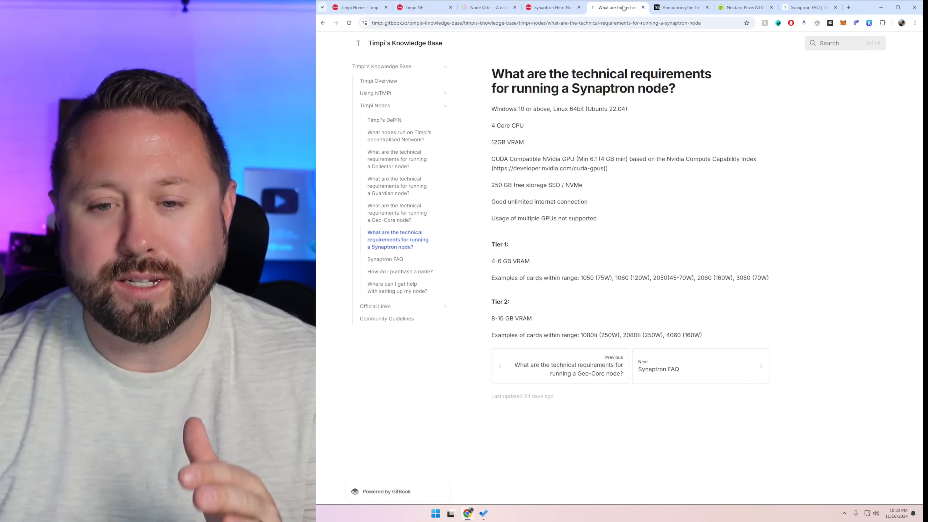